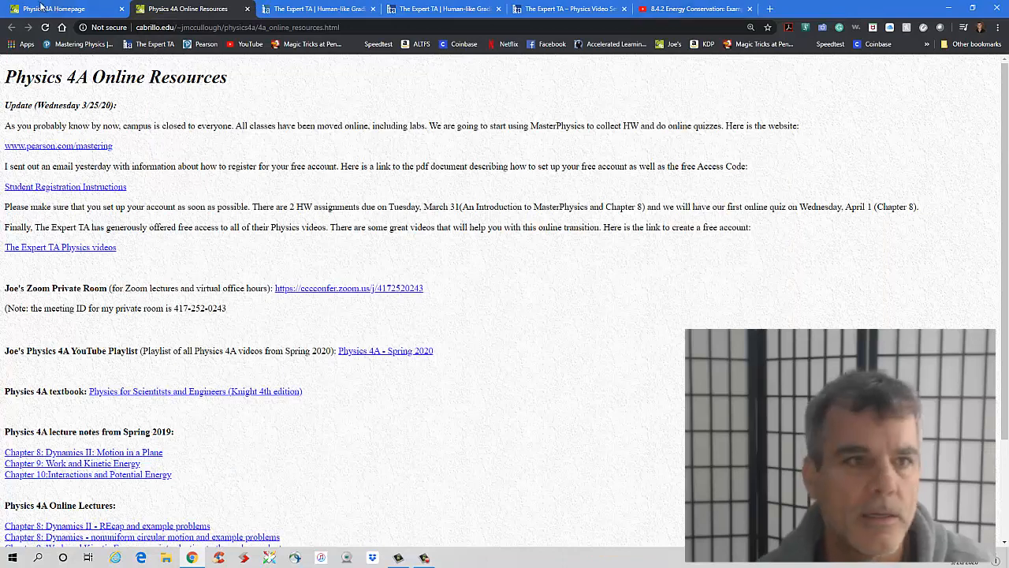
# - Return to the Physics 4A Homepage from the Online Resources page
pyautogui.click(64, 10)
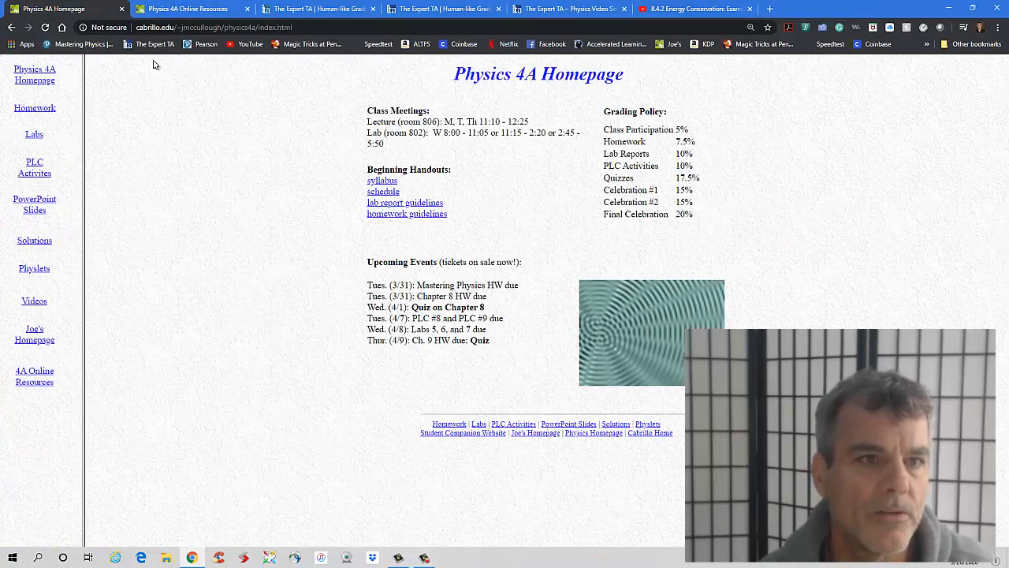
pyautogui.moveTo(205, 46)
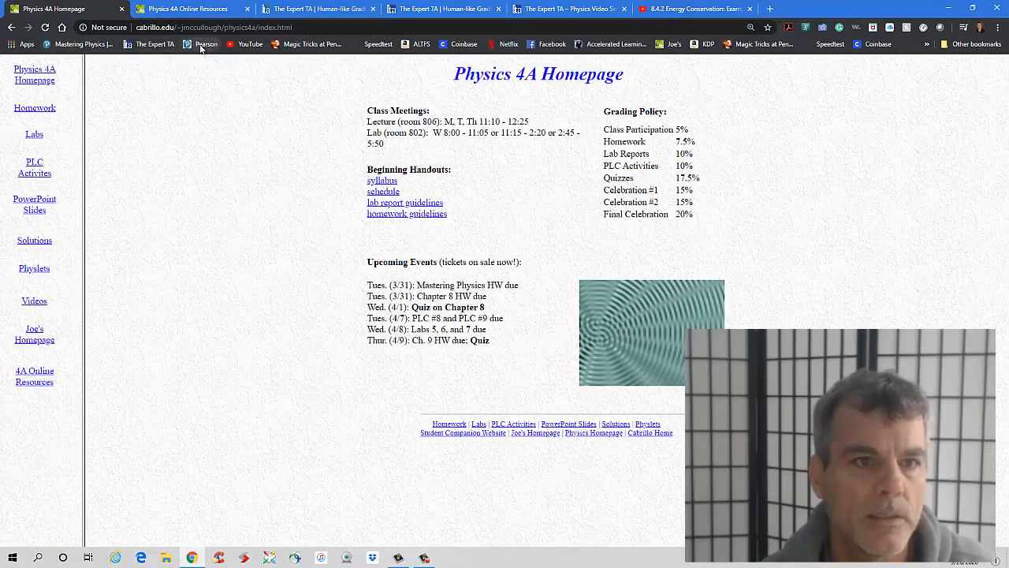
# - Go to the Knight PSE 4e course's Document Sharing page showing the empty Shared Resources category
pyautogui.click(205, 44)
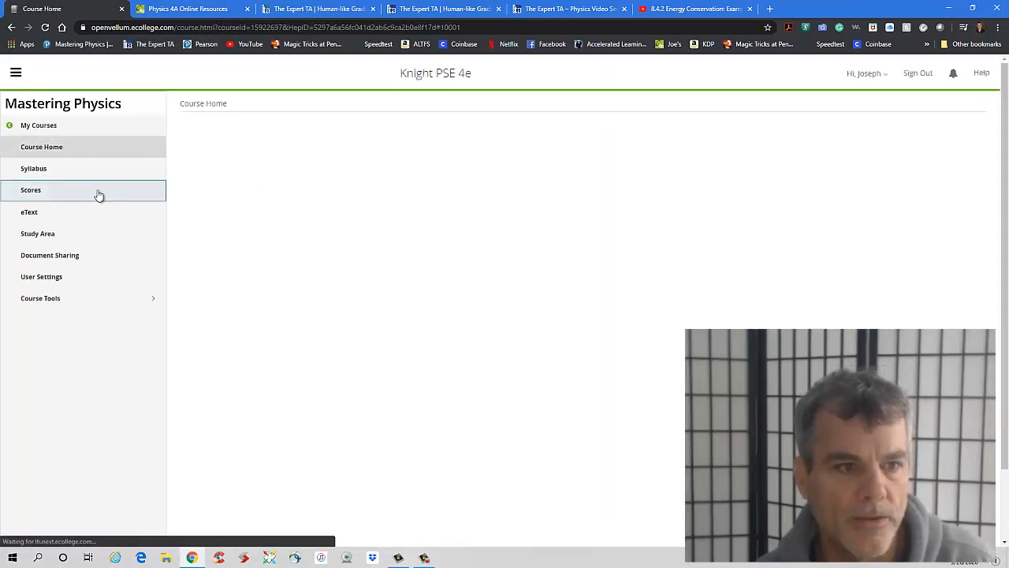
pyautogui.click(50, 255)
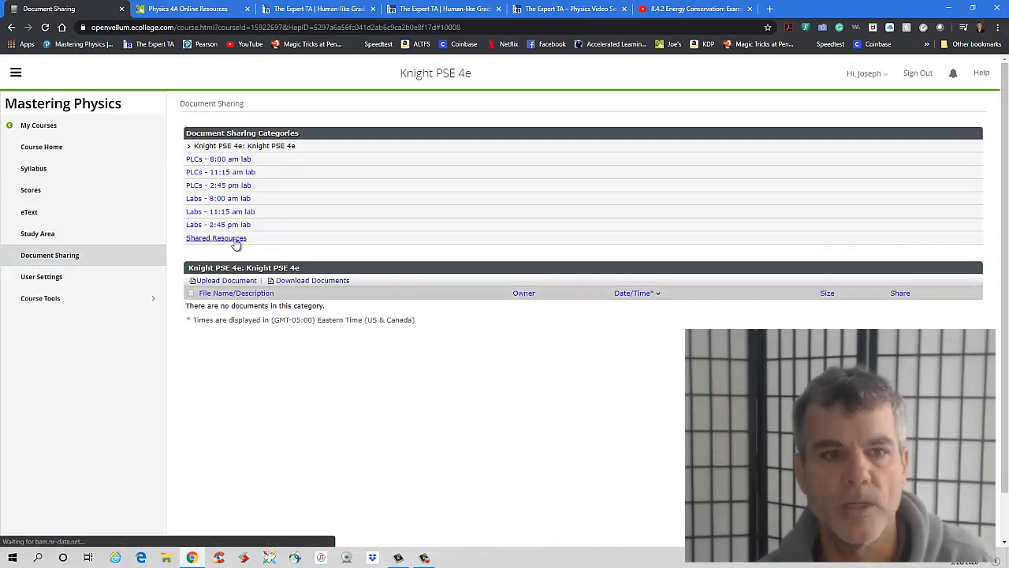
pyautogui.click(217, 237)
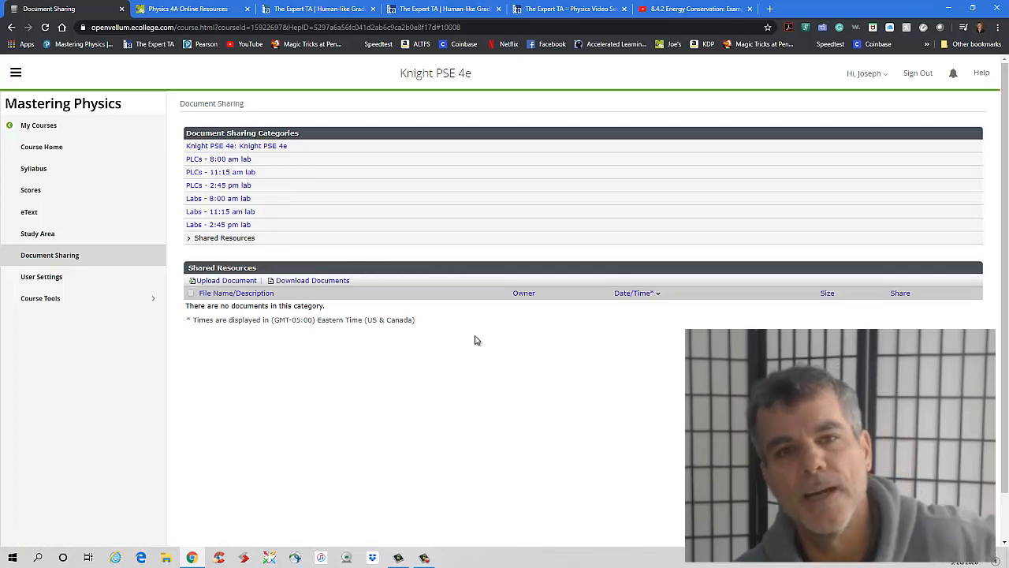